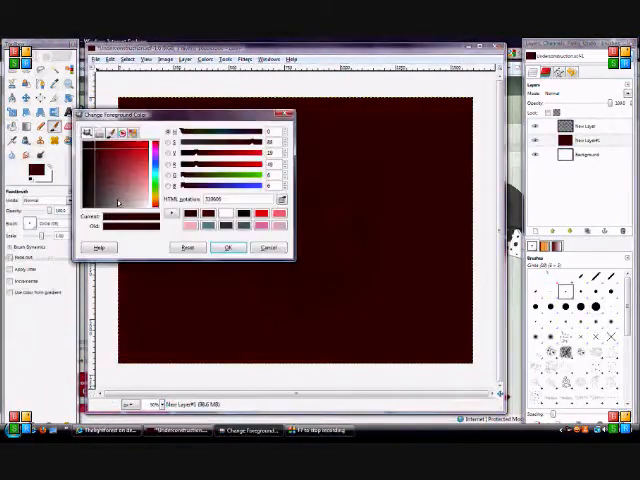
Paint dark red marks on a new layer and apply a strong Gaussian Blur to it.
{"action": "left_click", "coordinate": [229, 247]}
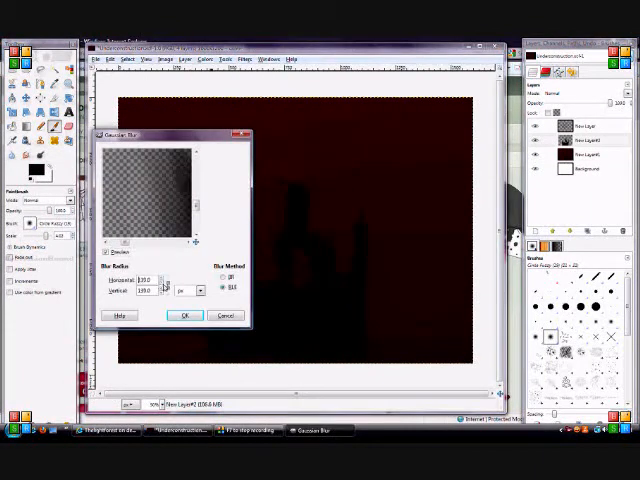
{"action": "left_click", "coordinate": [184, 315]}
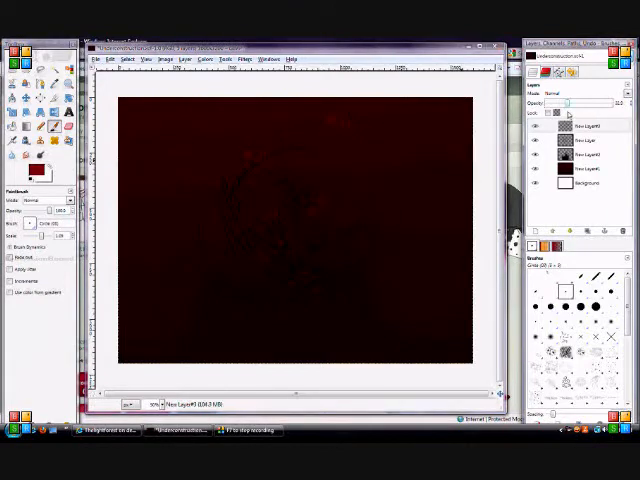
{"action": "left_click", "coordinate": [283, 244]}
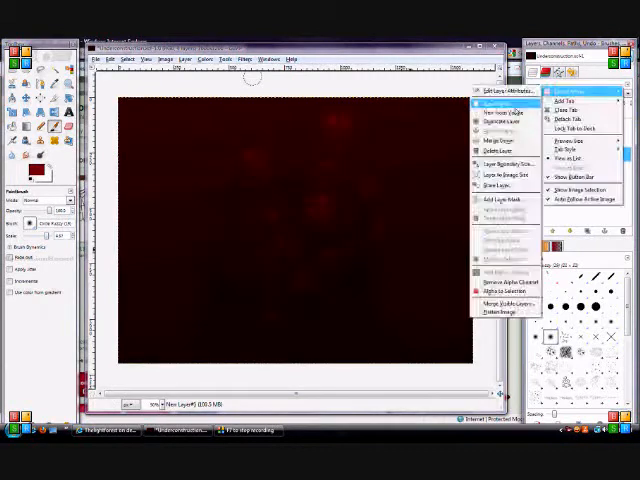
Add the streak and creature layers, then Gaussian-blur the vertical reddish streaks behind the creature.
{"action": "left_click", "coordinate": [505, 96]}
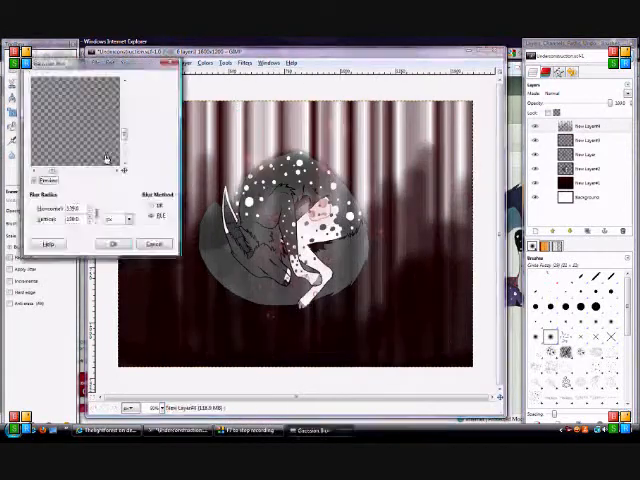
{"action": "left_click", "coordinate": [113, 244]}
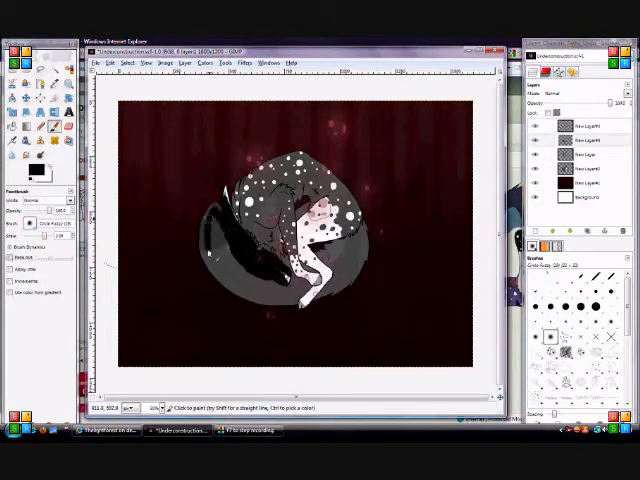